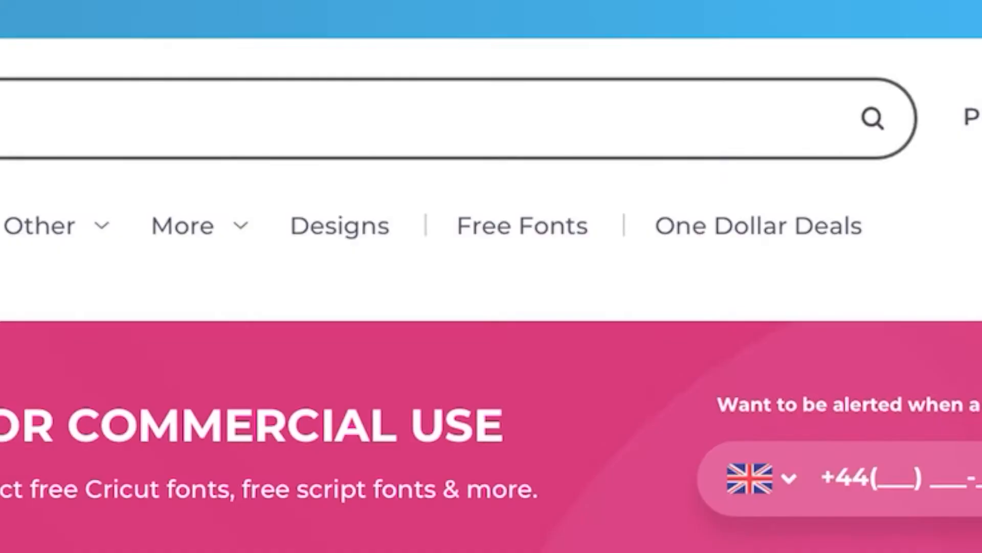
Download the free rollcake font from Font Bundles and confirm it in Safari's downloads
scroll(down, 3)
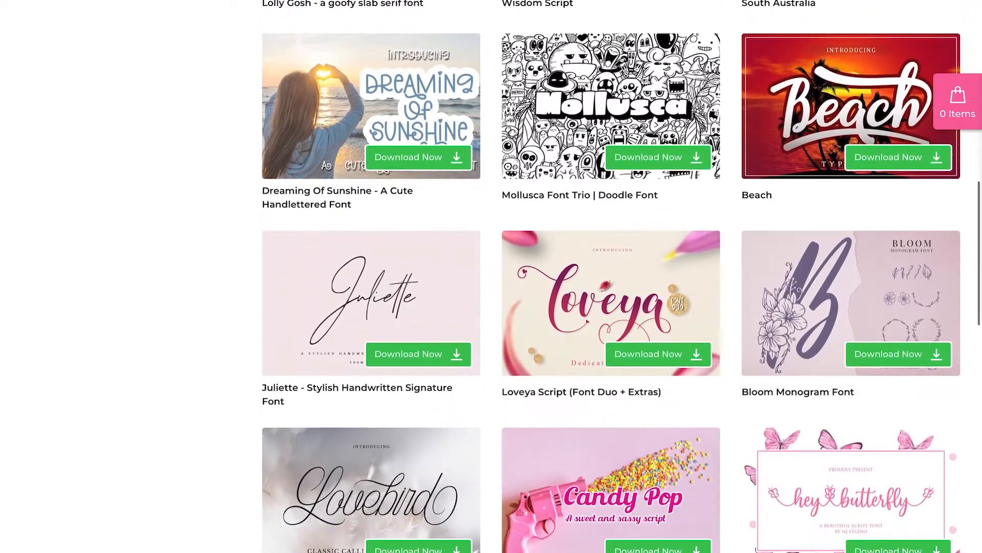
scroll(down, 3)
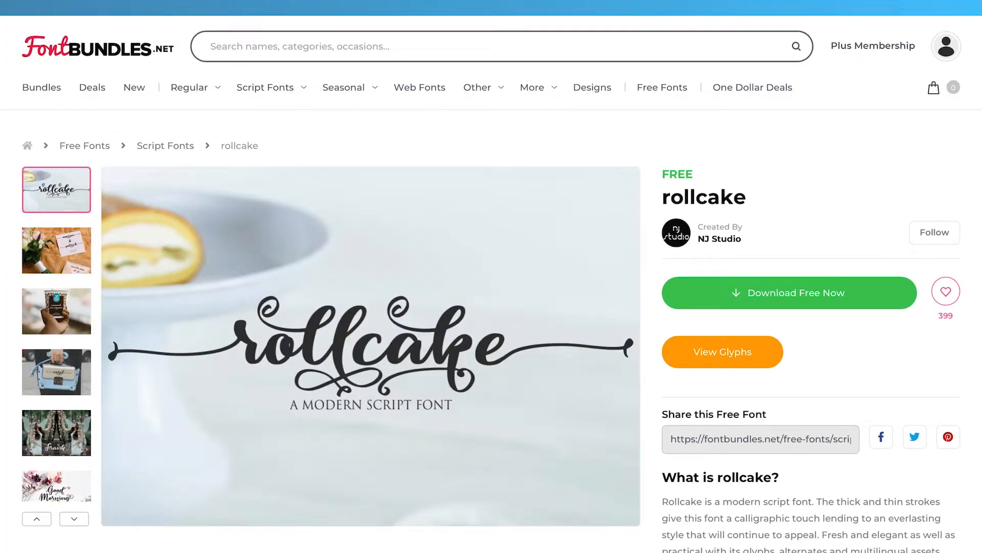
click(73, 518)
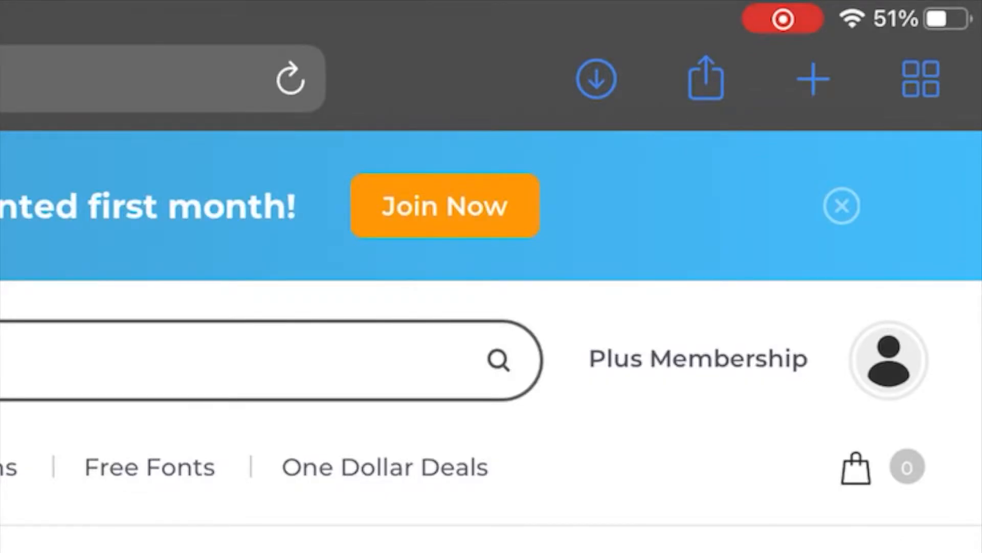
click(595, 78)
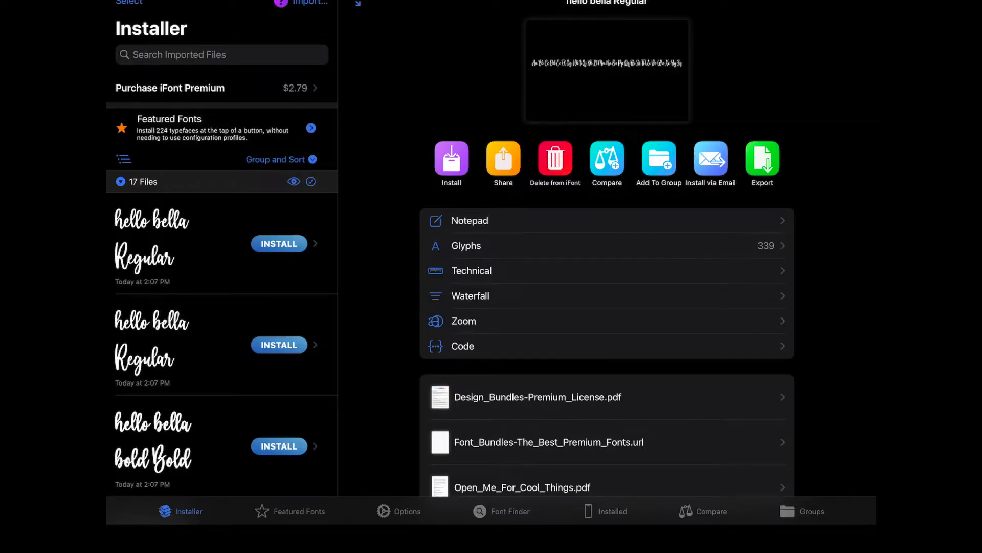
Import DesignBundles_Rollcake.zip into iFont via Font Finder's Open Files from Recents
scroll(down, 3)
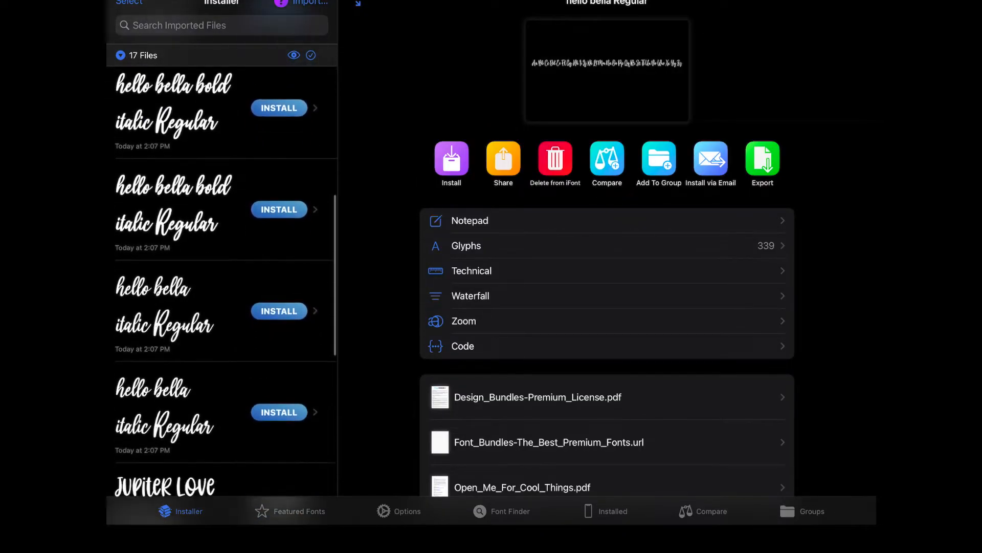
scroll(down, 3)
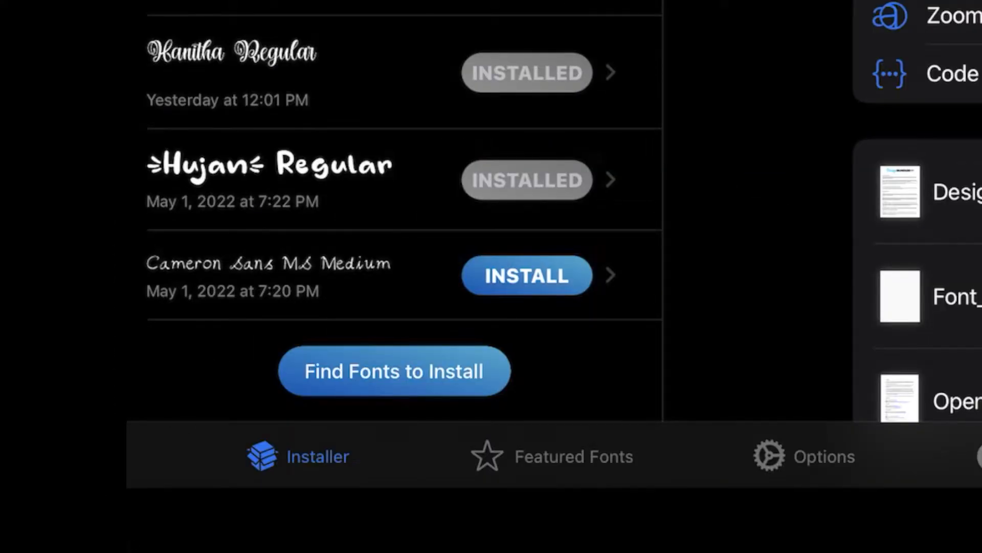
click(393, 369)
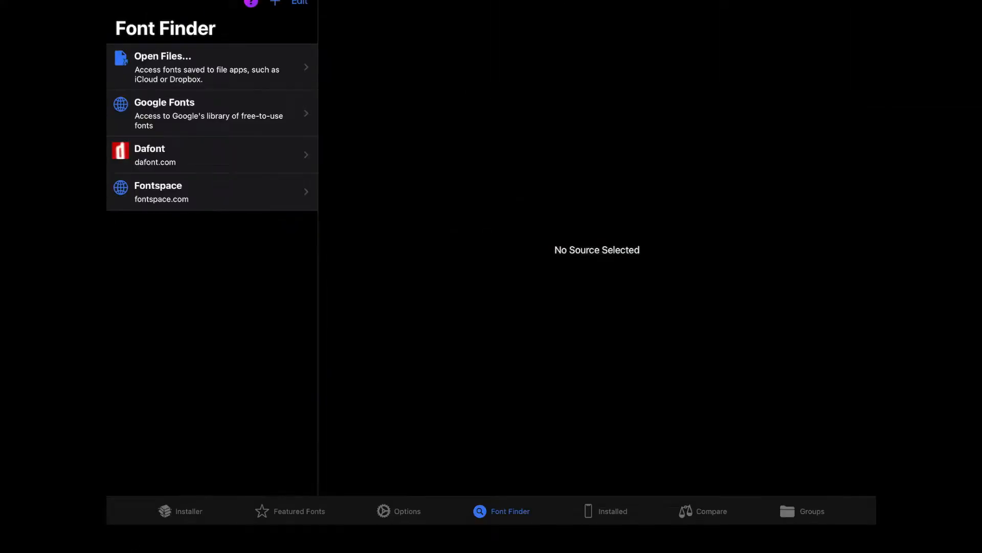
click(212, 66)
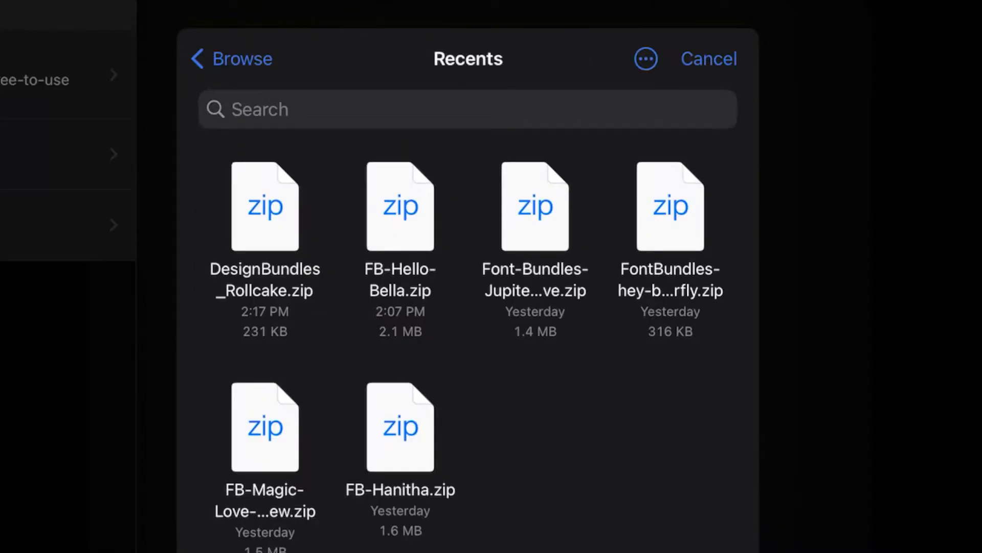
click(264, 206)
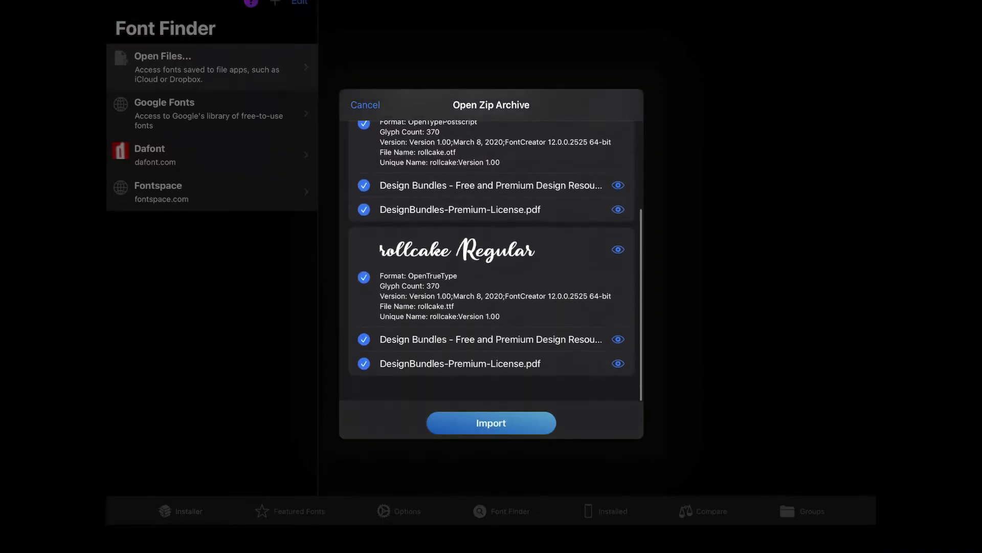
scroll(up, 3)
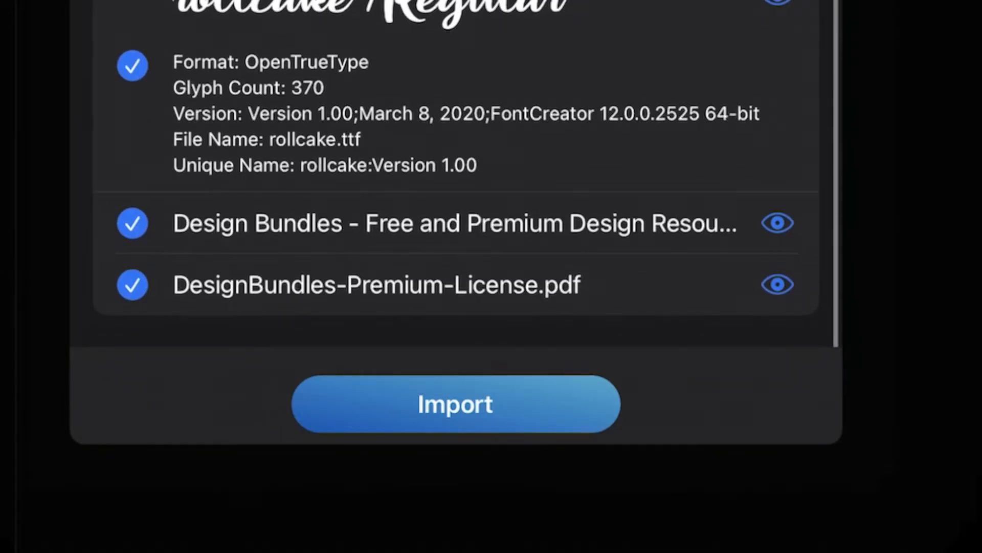
click(454, 403)
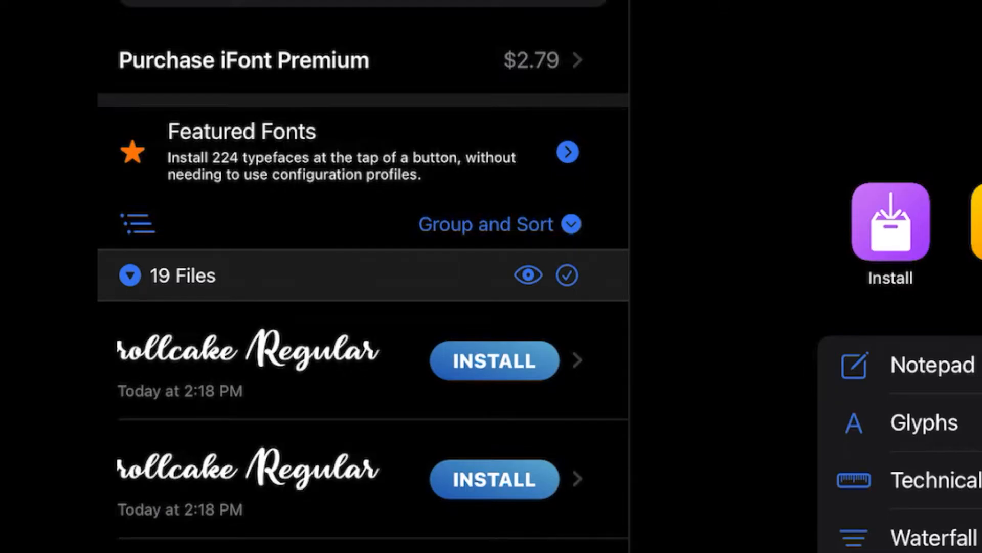
Start installing rollcake Regular in iFont and head to Settings
click(493, 360)
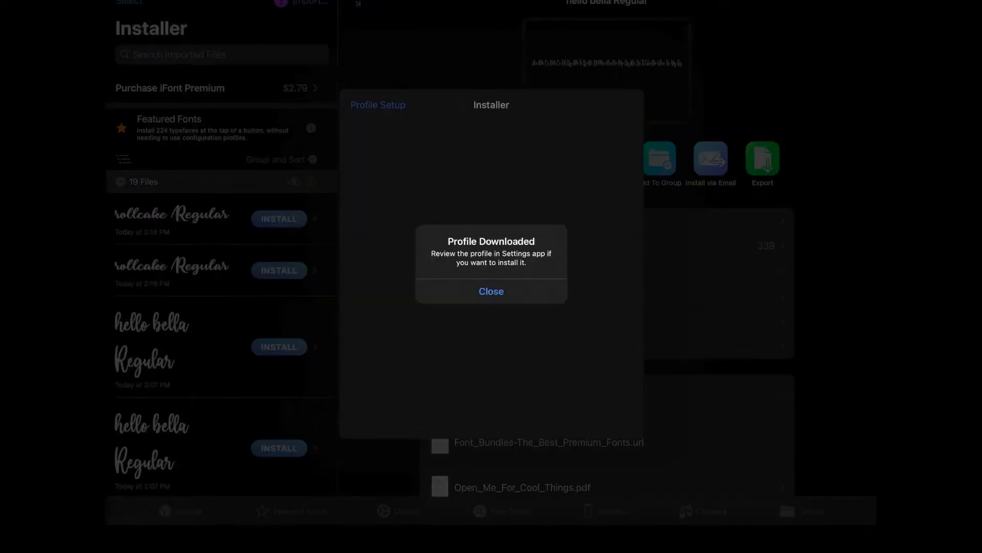
click(491, 291)
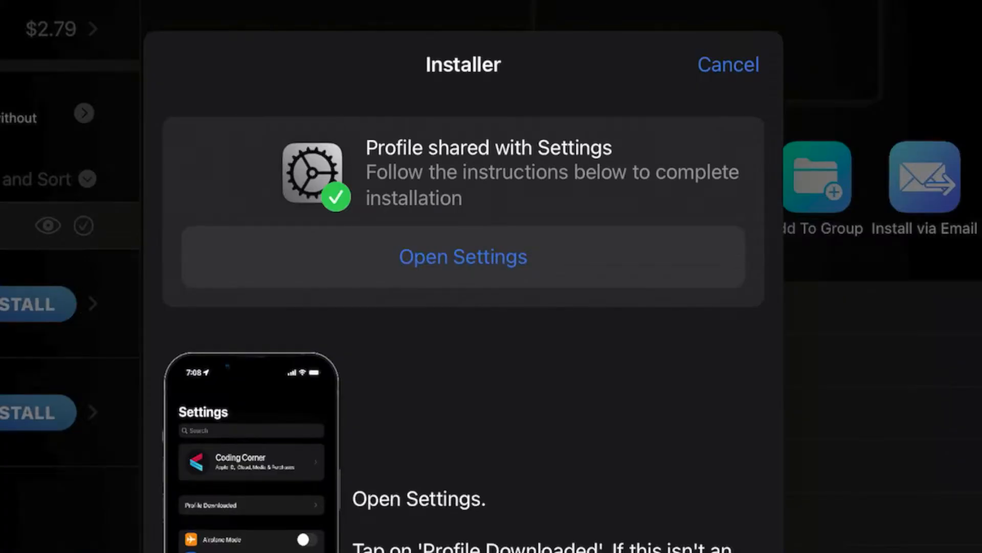
click(463, 256)
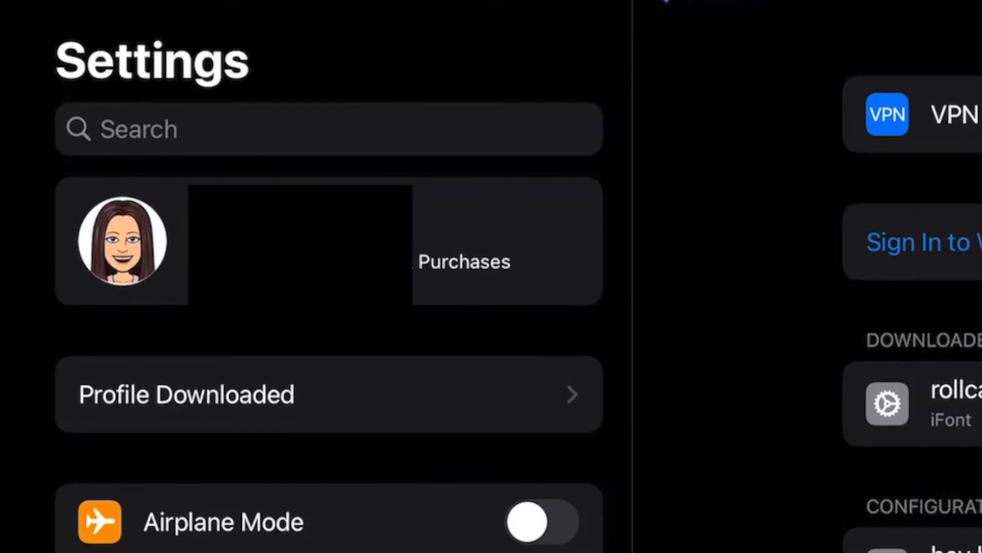
Install the downloaded rollcake profile in Settings, accepting the unsigned warning
click(327, 393)
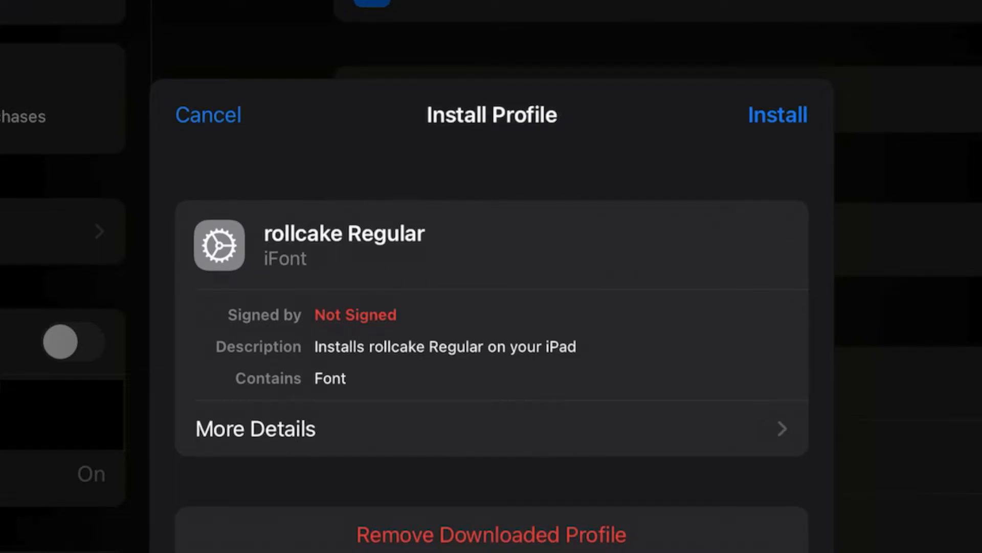
click(777, 114)
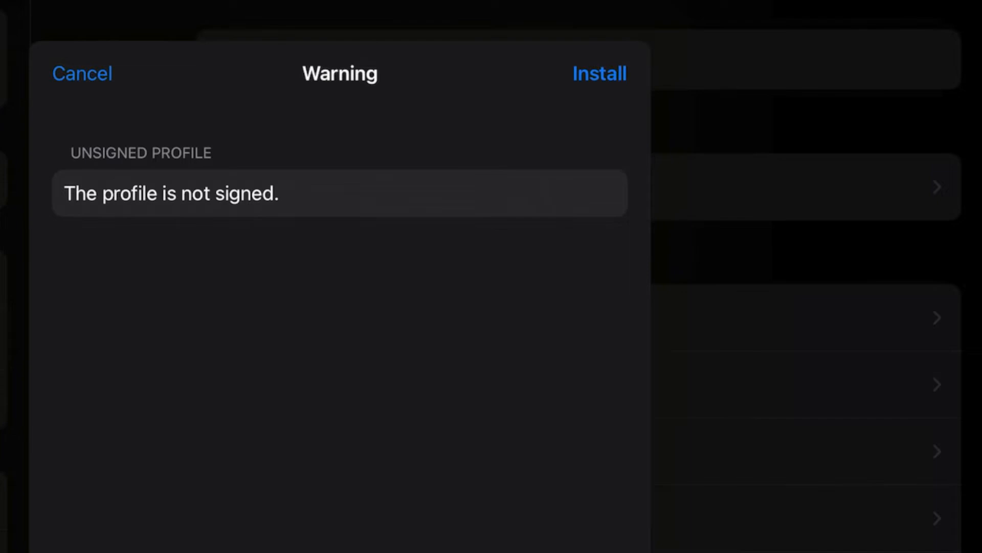
click(598, 74)
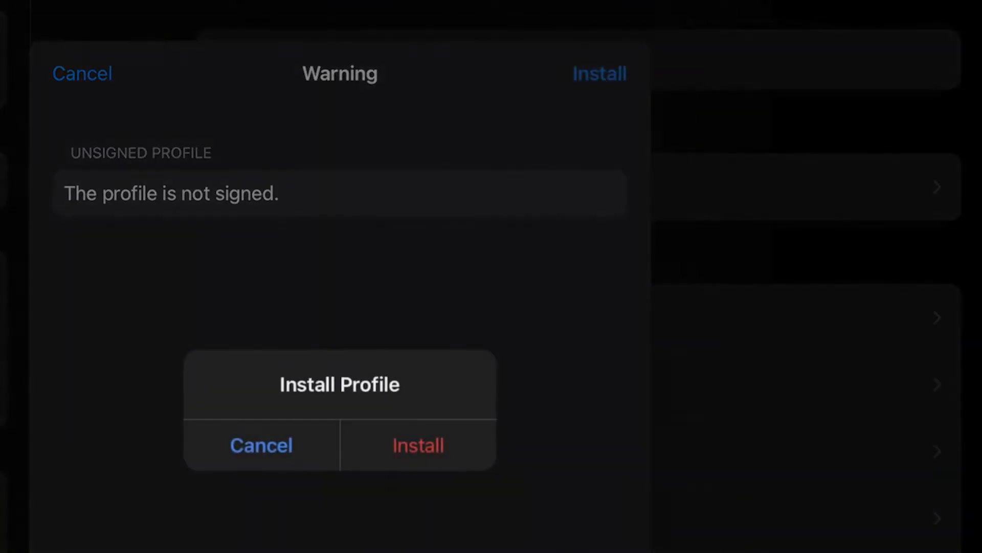
click(417, 445)
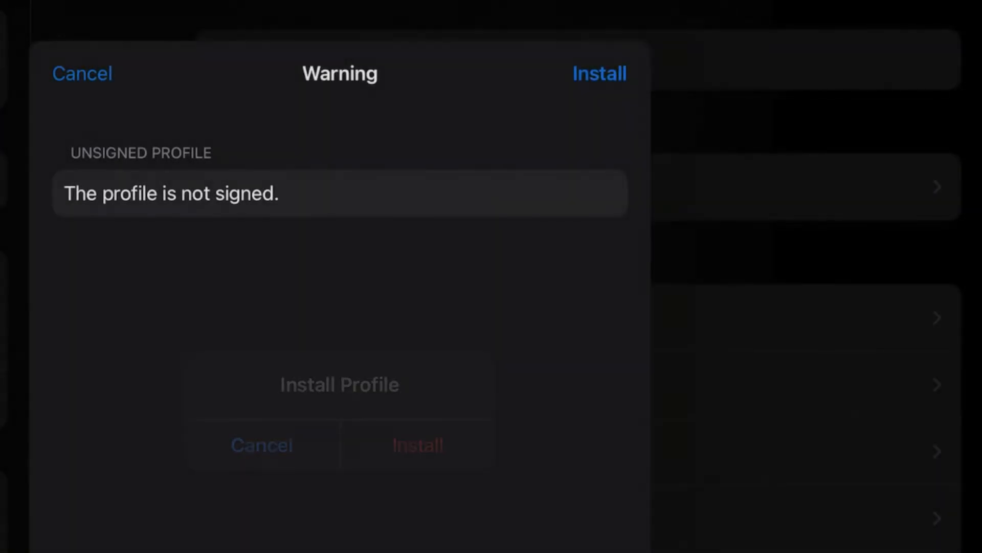
click(418, 446)
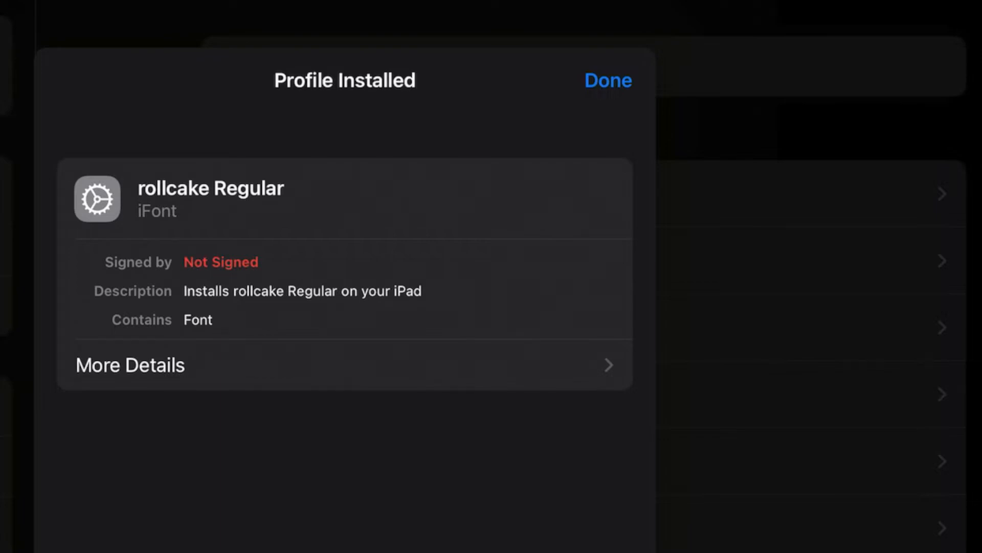
click(608, 81)
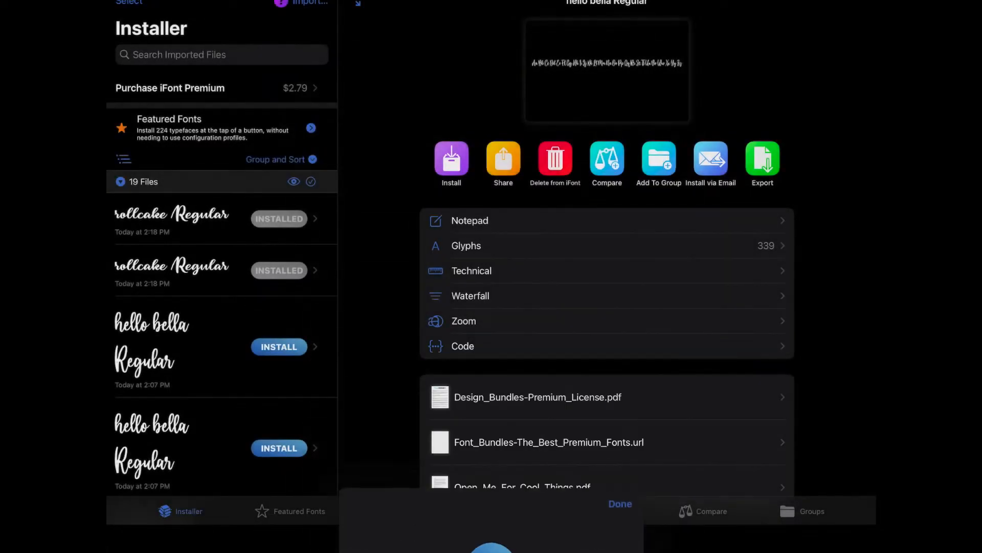
Close iFont's installer, launch Design Space and show the System fonts list
click(619, 504)
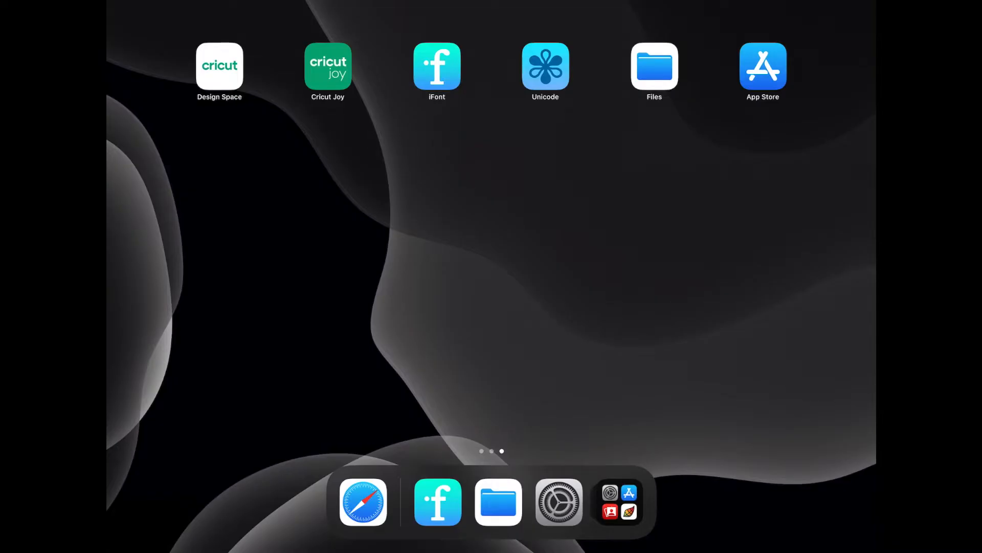
click(219, 66)
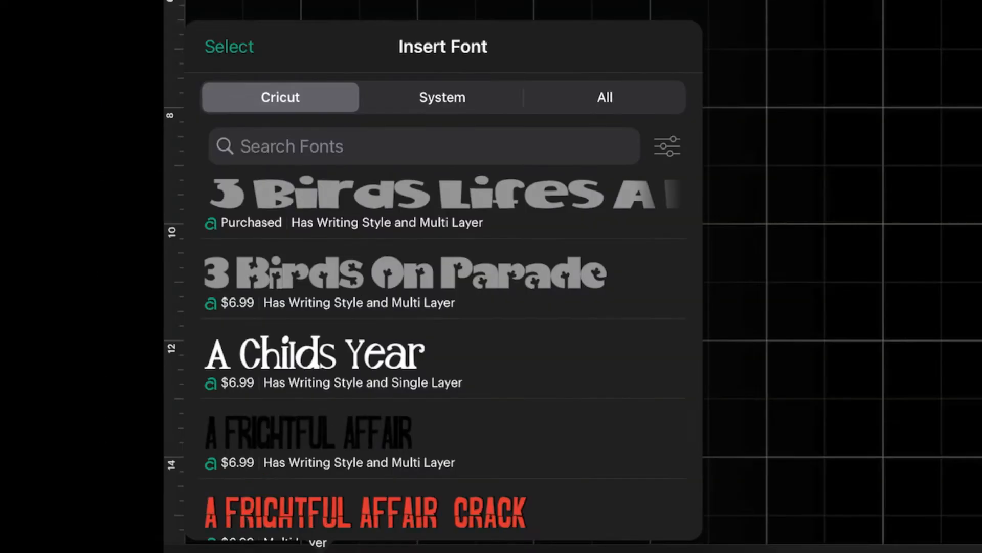
click(442, 98)
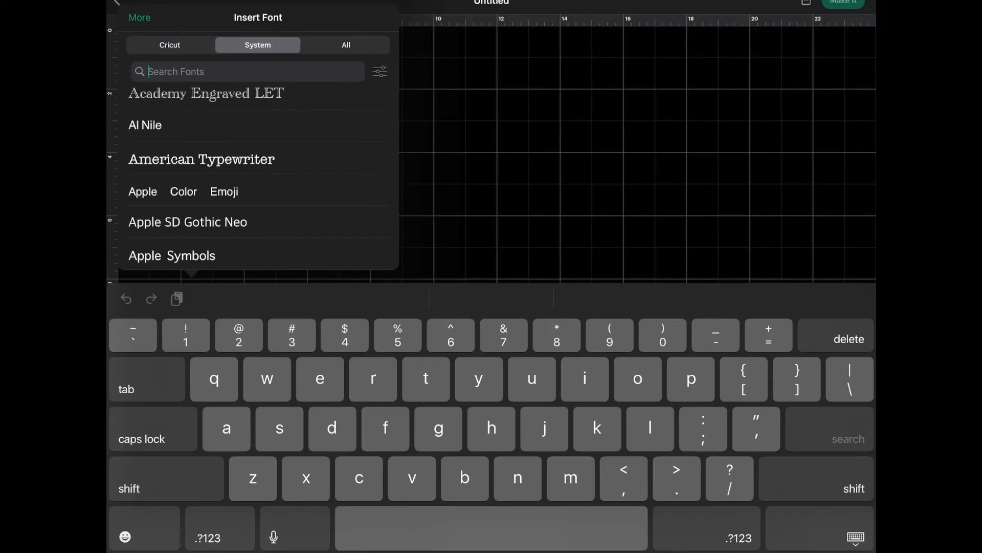
Search 'roll', pick rollcake and type Little Craft Nest
text(rol)
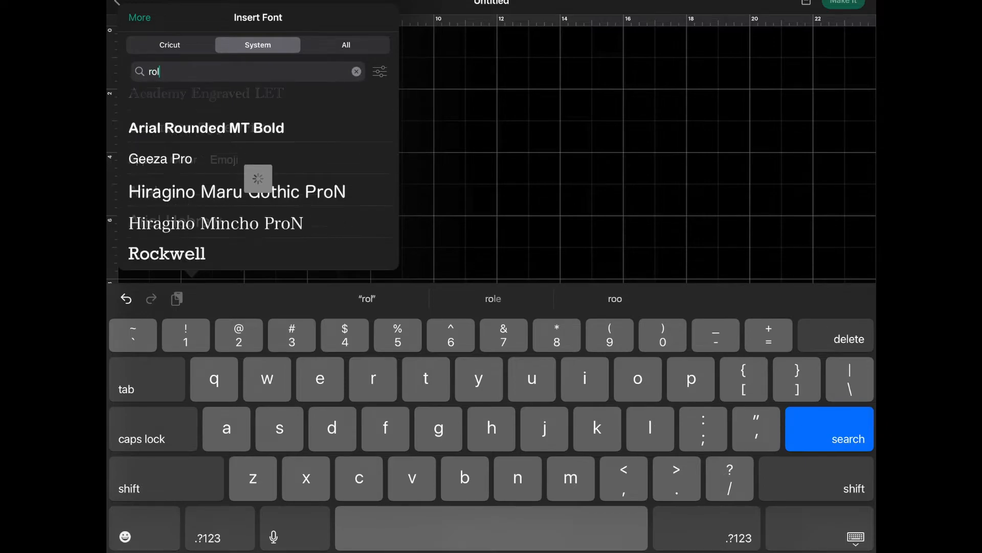
text(l)
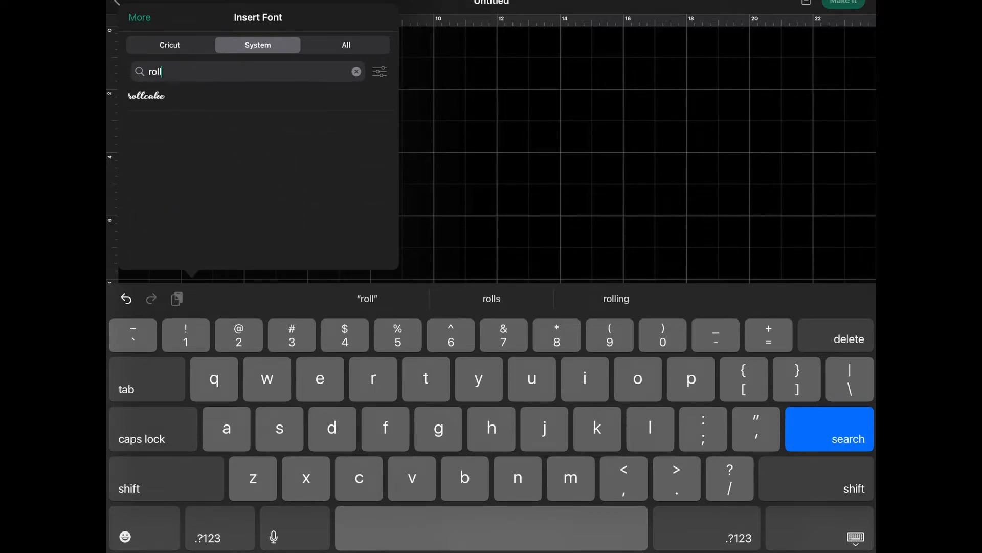
click(146, 95)
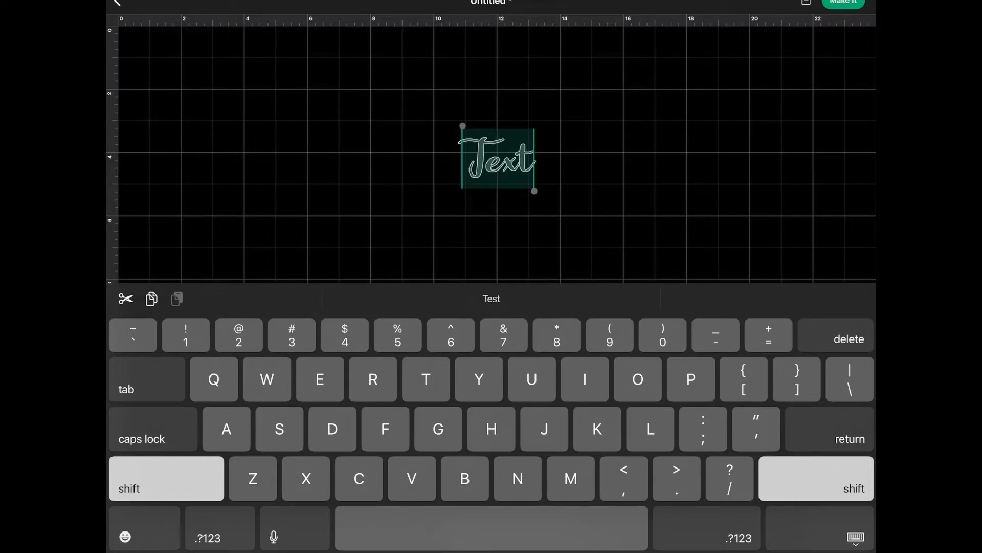
text(Little Craft M)
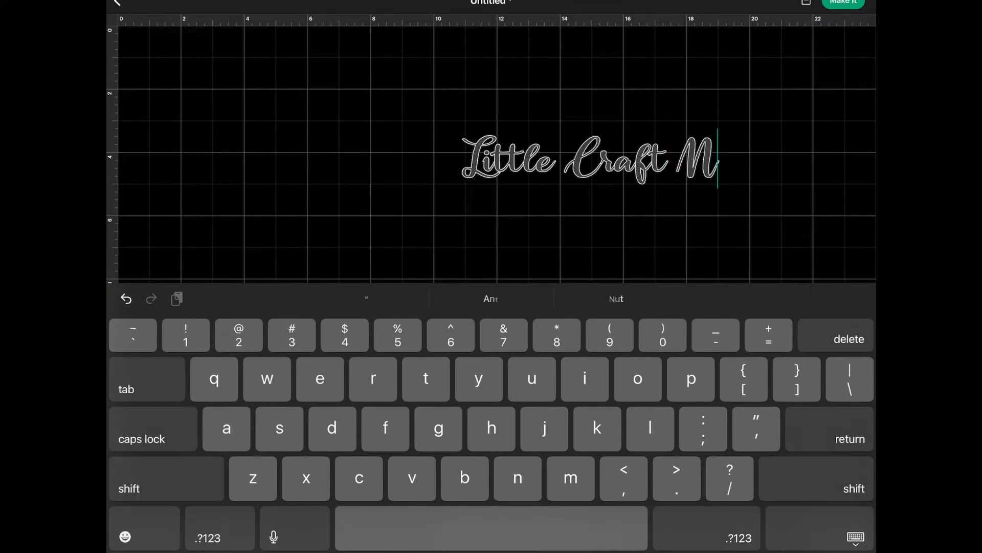
text(est)
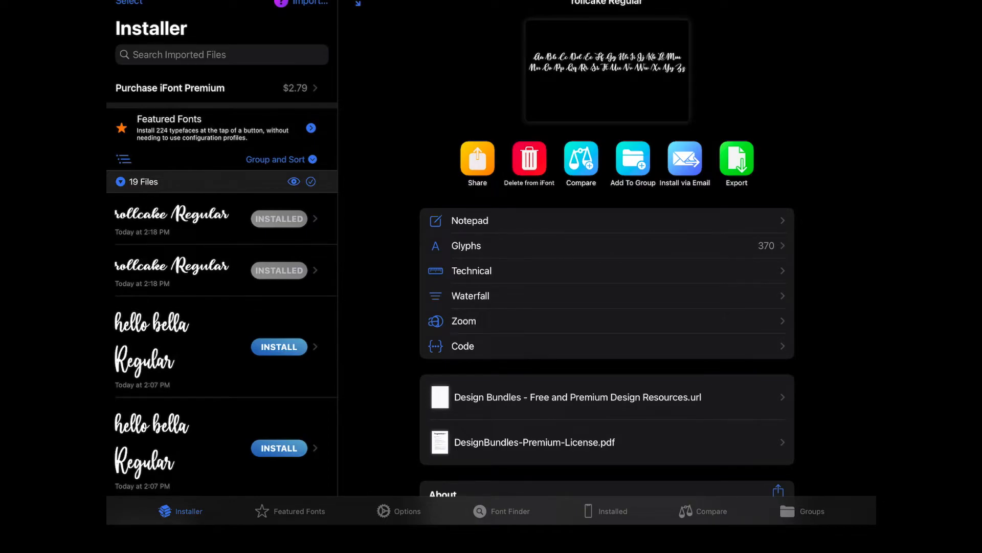
Browse rollcake Regular's glyphs in iFont for the .ss12 swash t variant
click(613, 511)
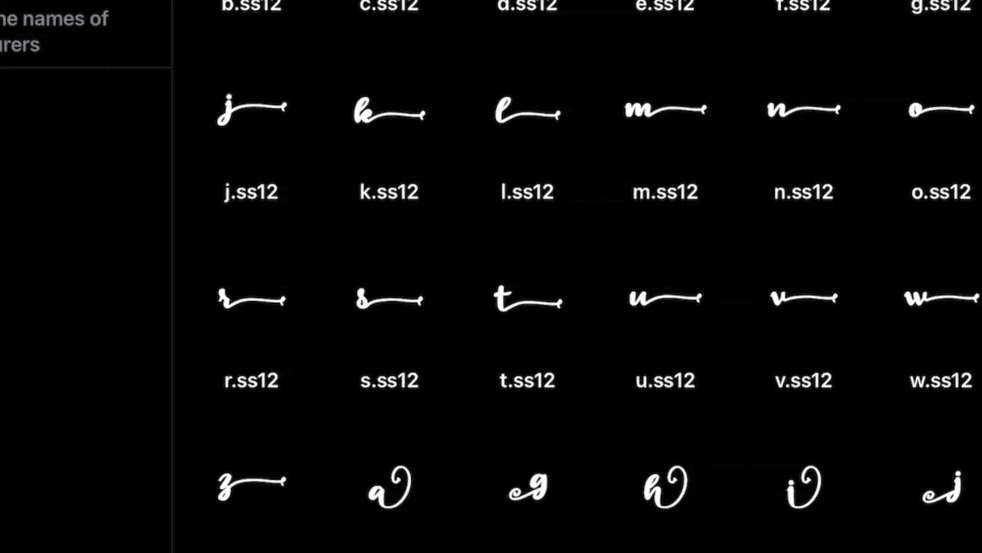
right_click(527, 297)
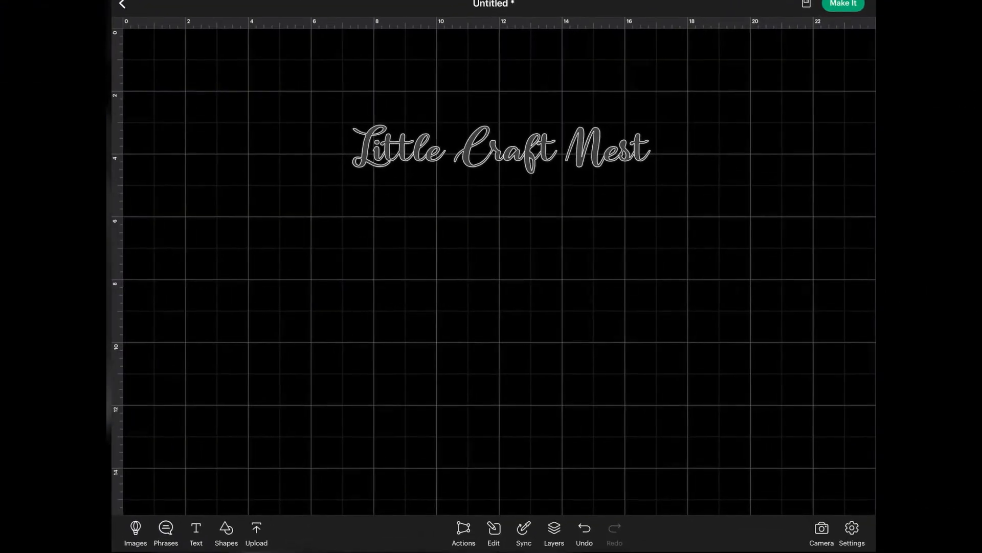
double_click(498, 149)
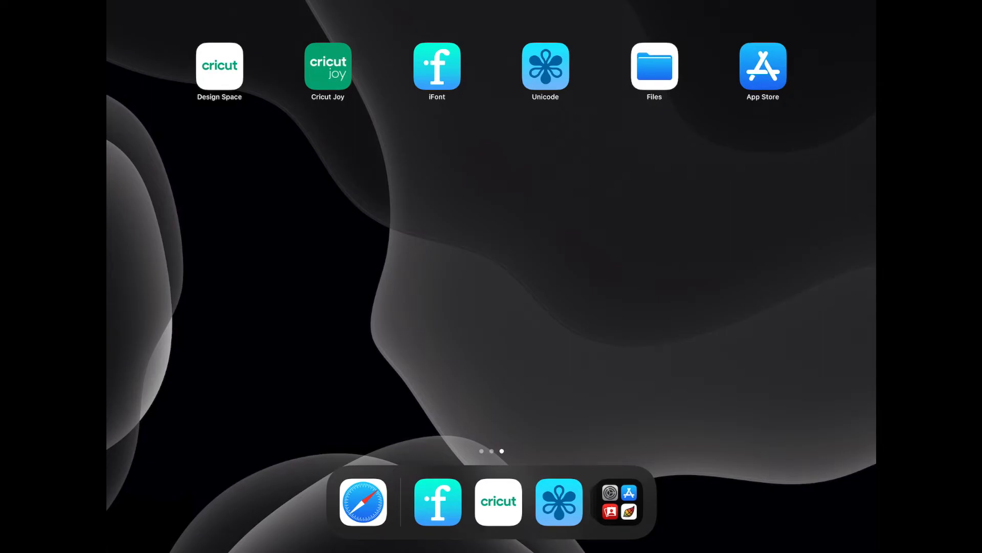
In Unicode Character Viewer, browse fonts and open rollcake's character grid
click(544, 67)
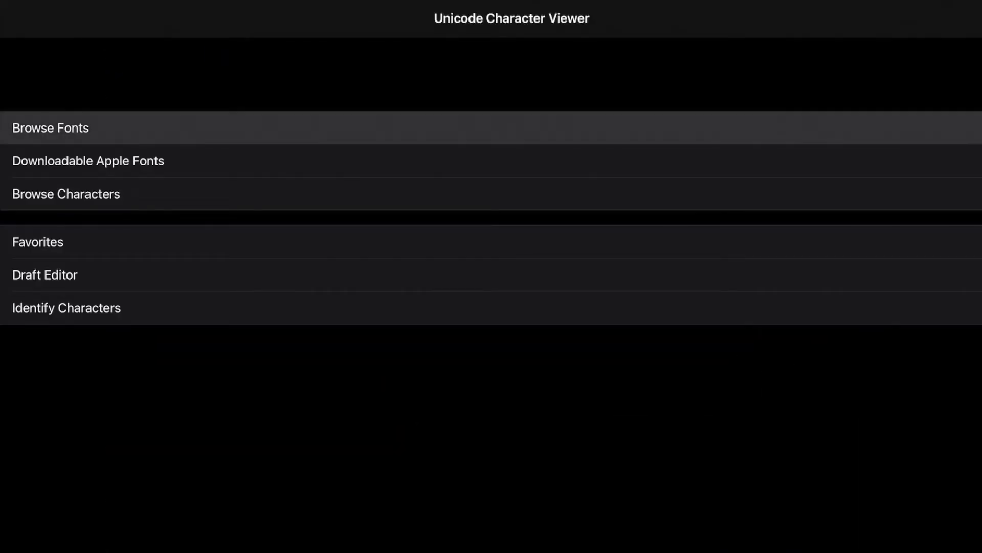
click(50, 128)
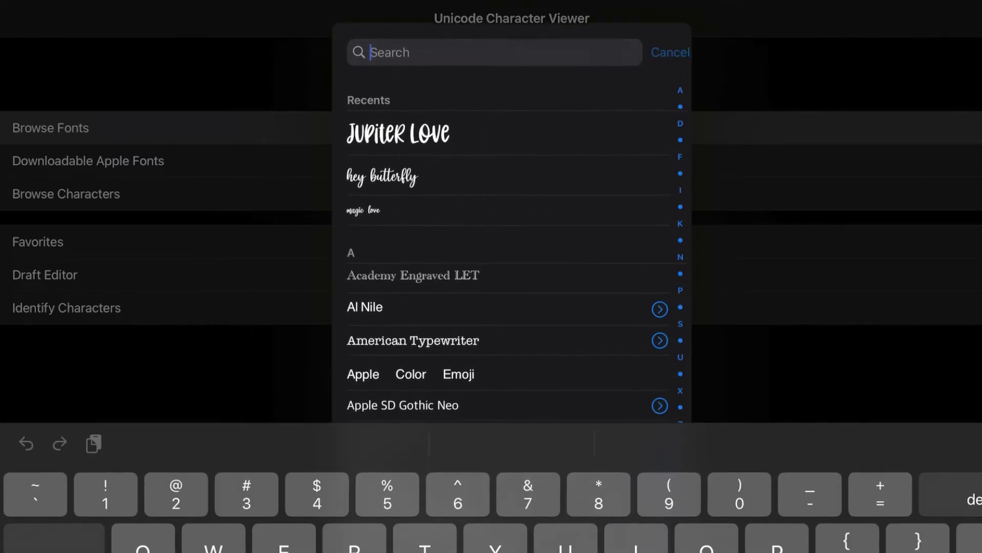
text(R)
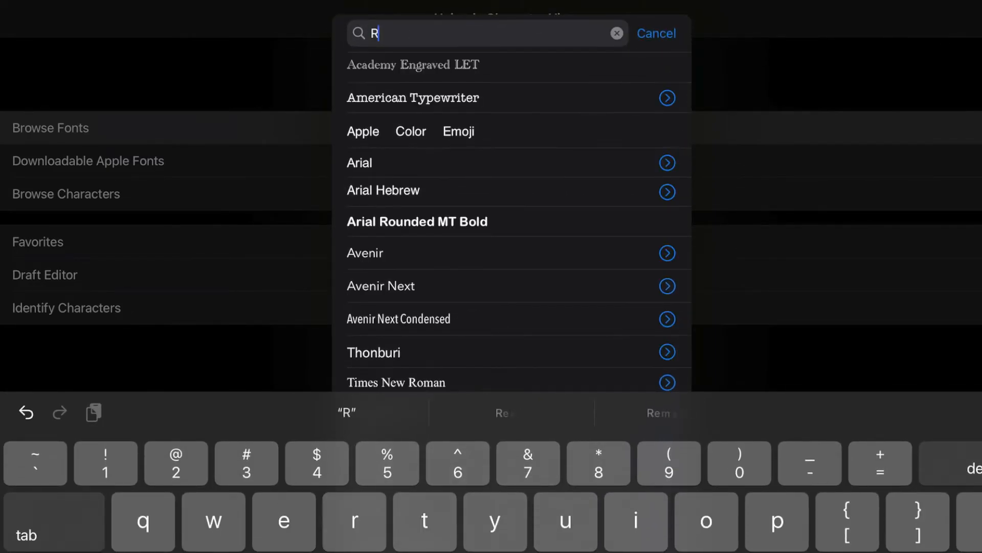
click(656, 34)
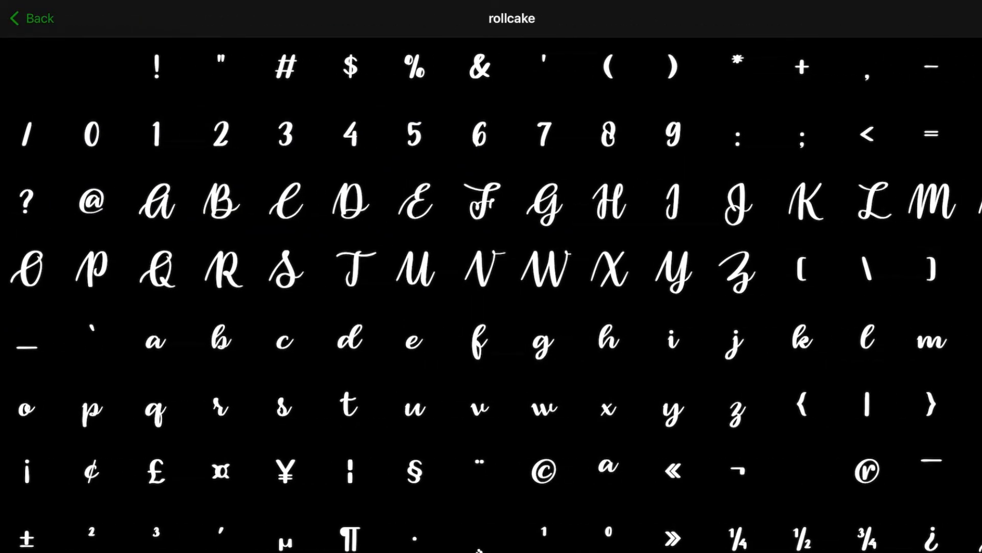
Open the swash-tail t glyph's details and bring up its Share options
scroll(down, 3)
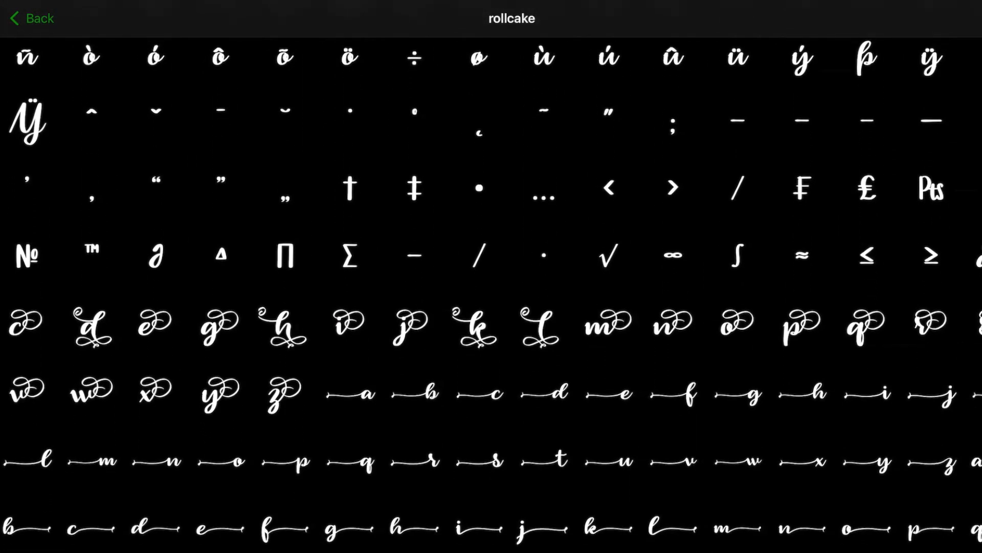
scroll(down, 3)
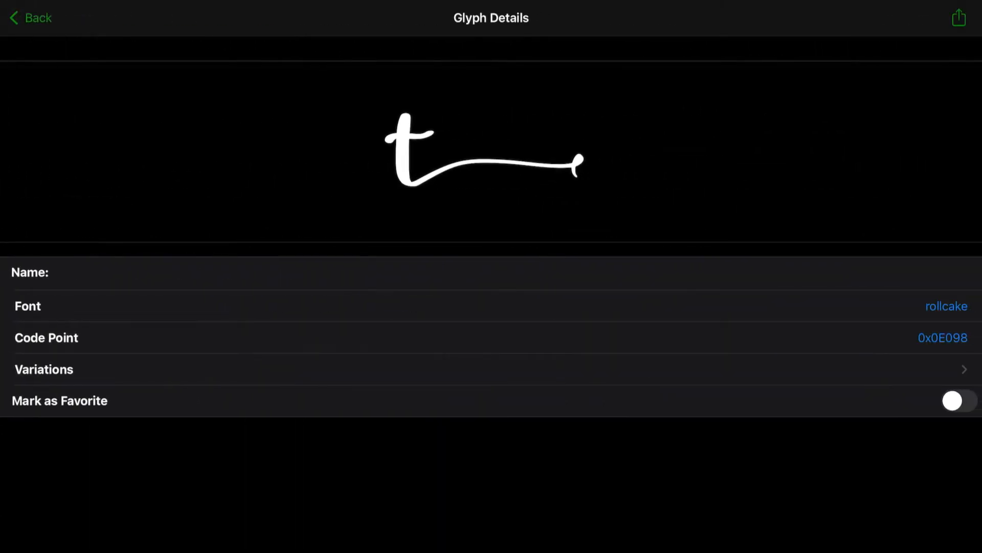
click(960, 18)
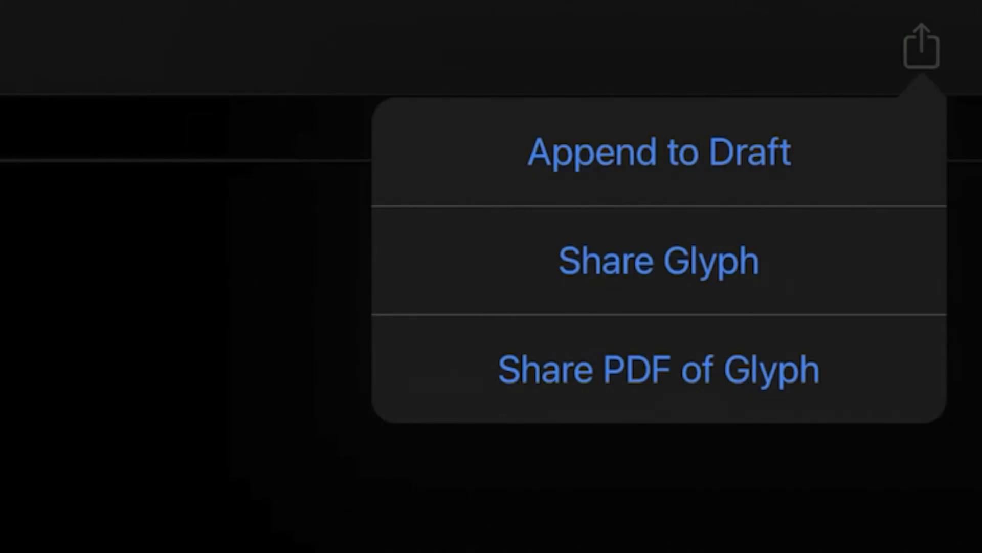
click(658, 261)
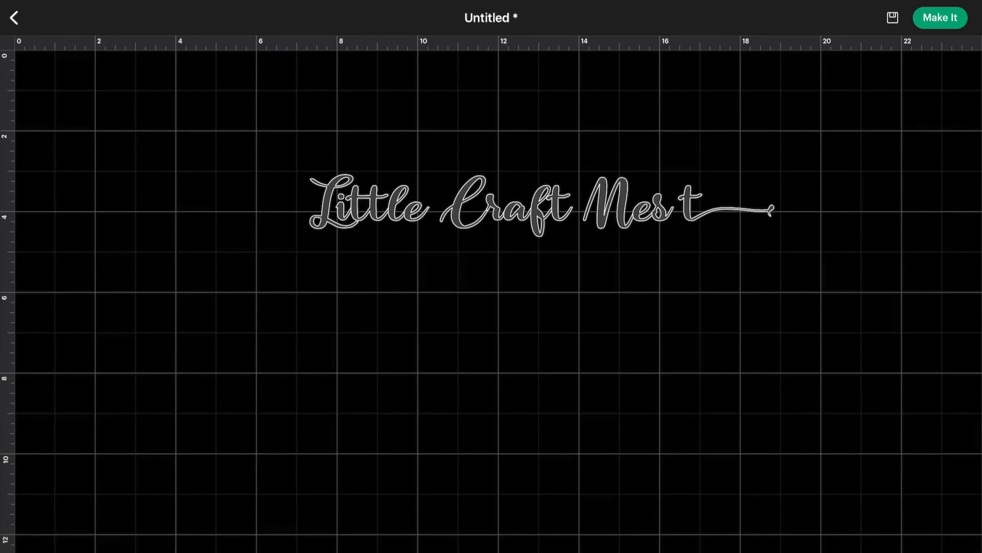
Select the Little Craft Nest text now ending in the swash t
click(492, 207)
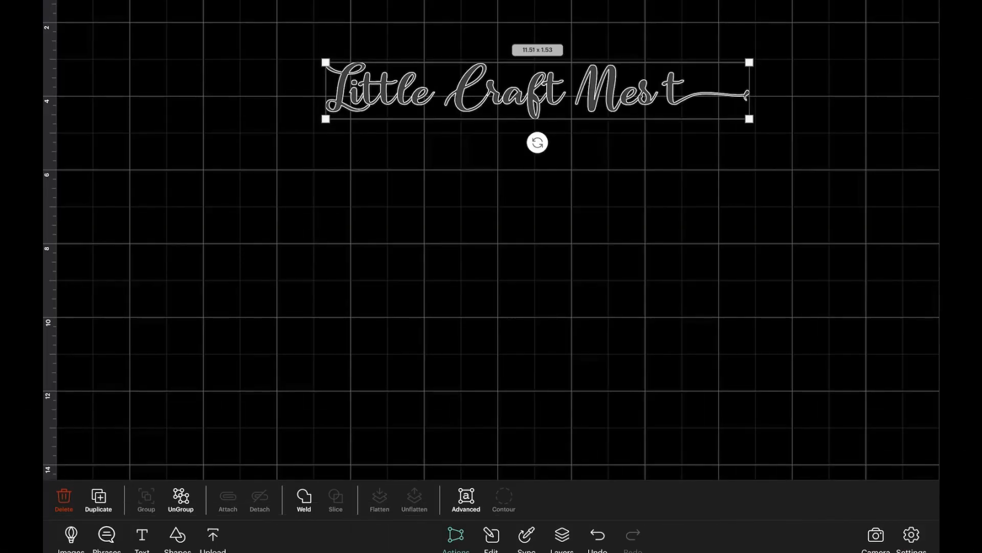